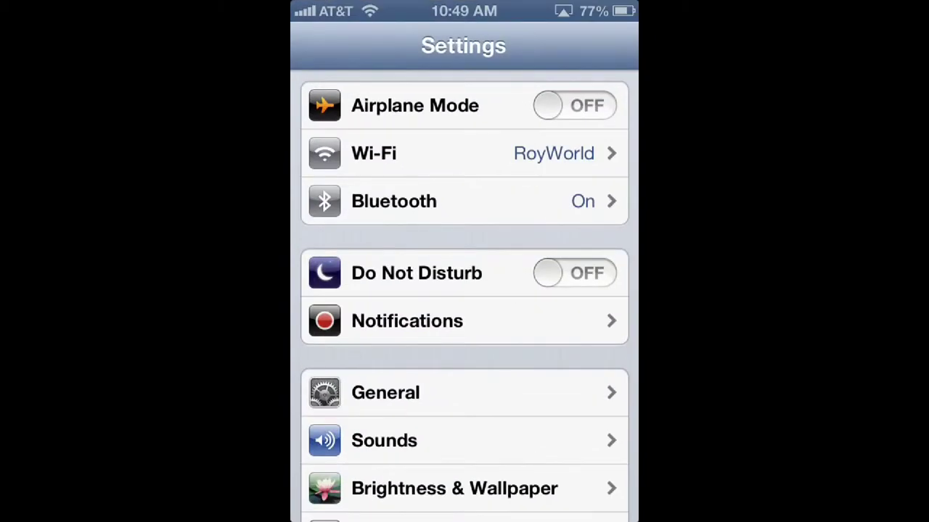
Go into General and scroll down until Date & Time is in view
click(386, 391)
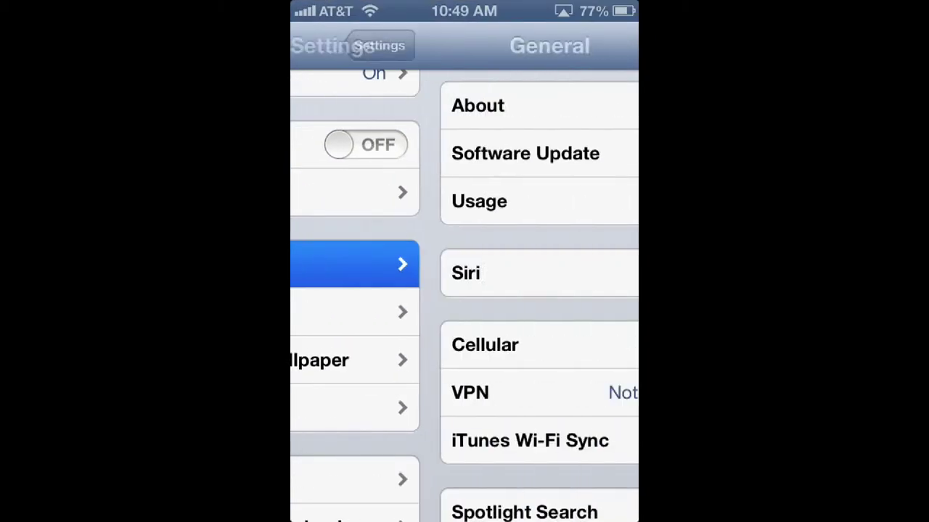
scroll(down, 3)
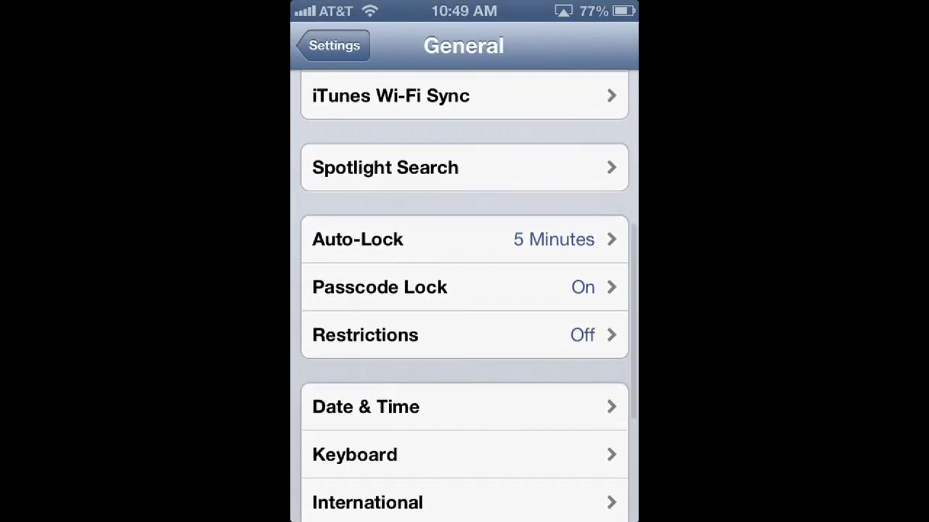
In Date & Time, switch 24-Hour Time on, then back off to 12-hour time
click(366, 406)
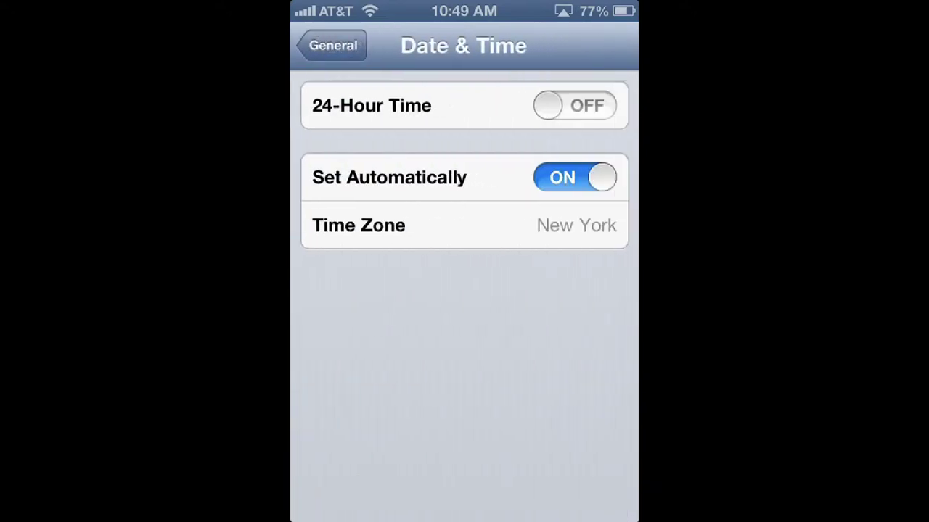
click(574, 105)
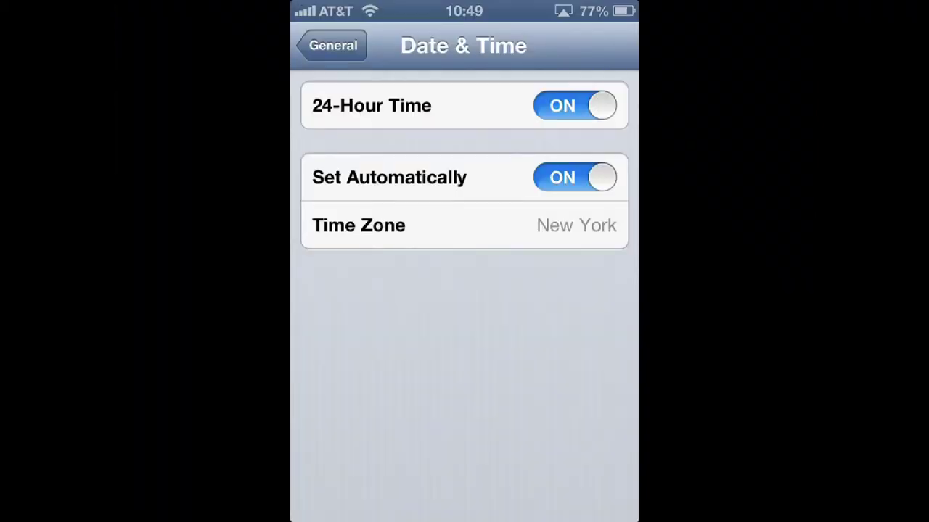
click(575, 105)
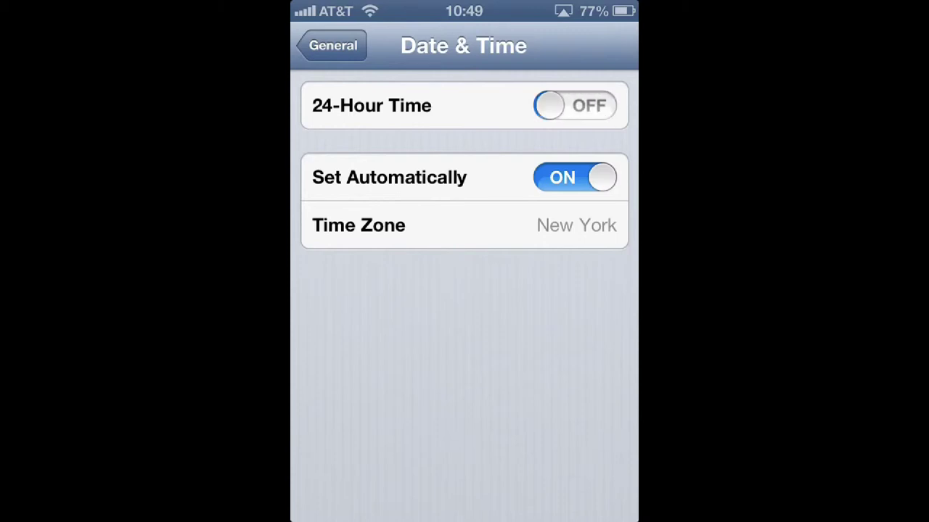